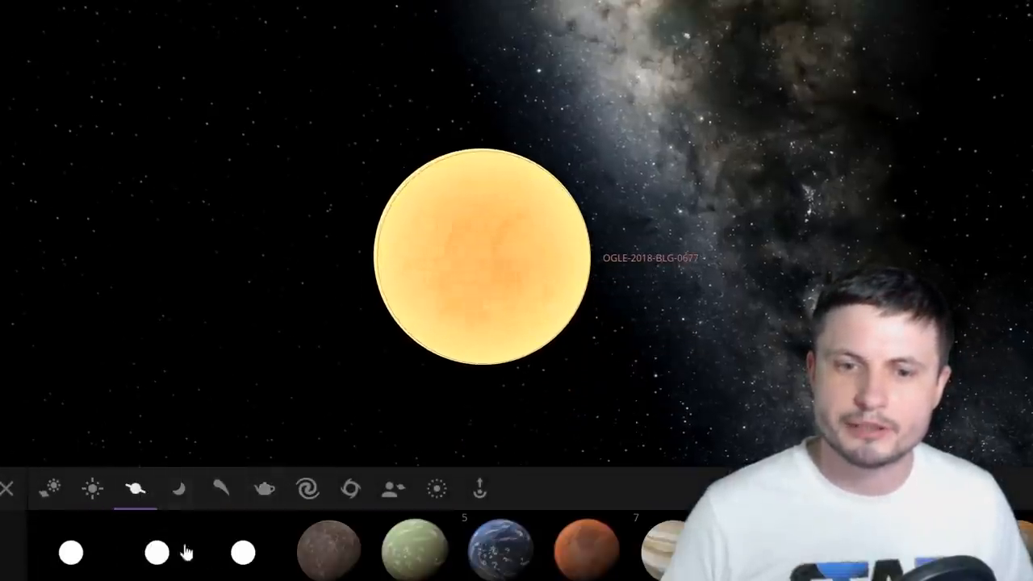
# Step: Select a Sun-sized star from the palette to preview beside OGLE-2018-BLG-0677
pyautogui.click(92, 487)
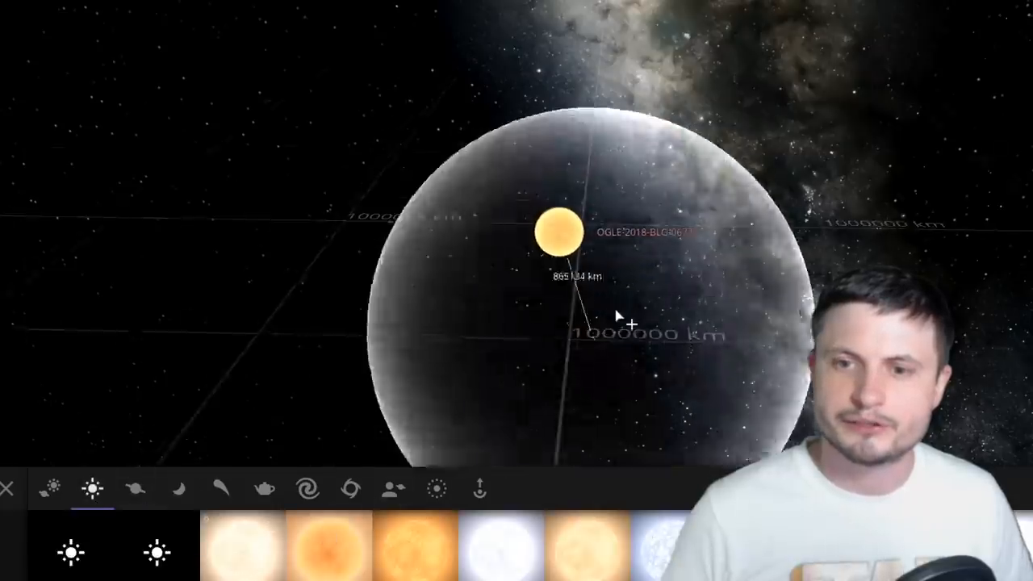